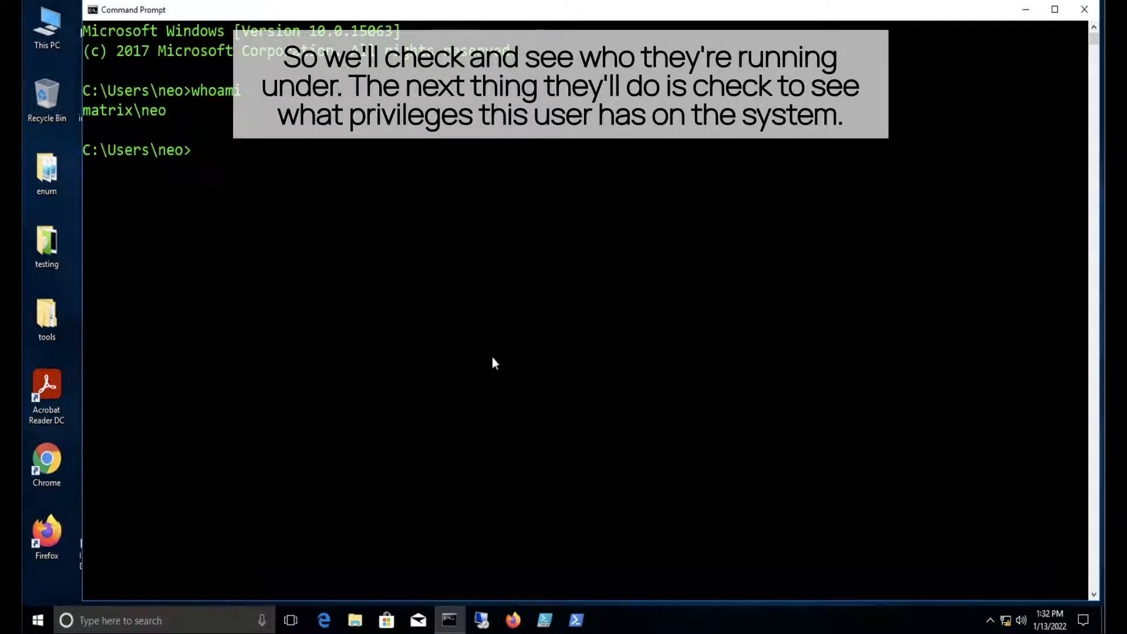
Run net localgroup and highlight the Administrators group in the output
{"action": "type", "text": "net localgroup"}
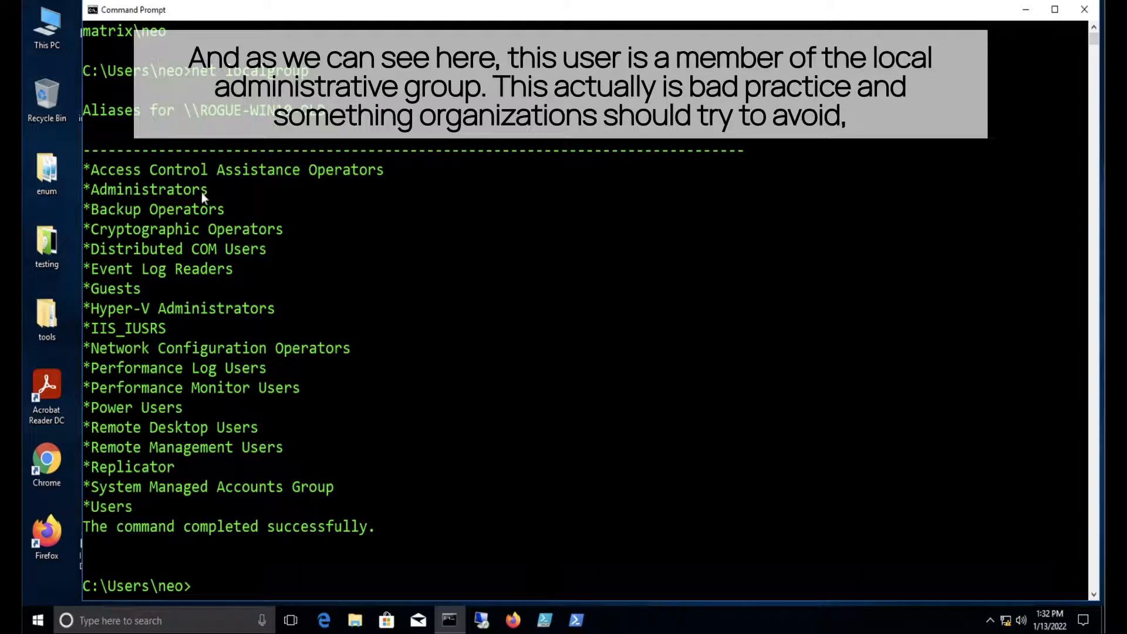
{"action": "left_click_drag", "start_coordinate": [84, 189], "coordinate": [209, 189]}
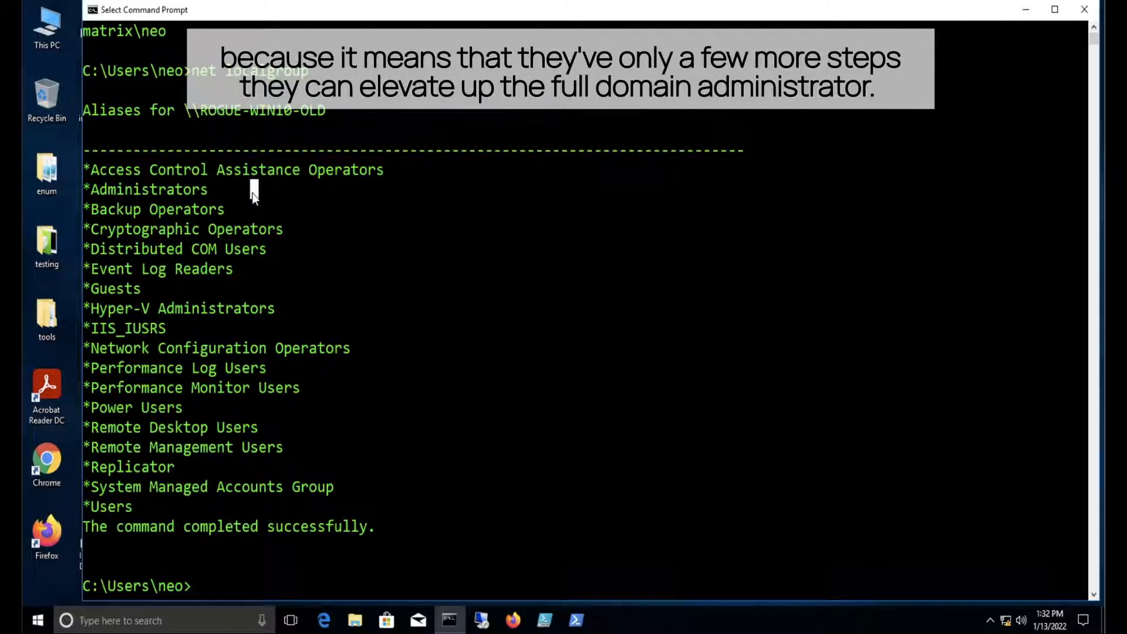
Change into Desktop\enum\auto and list its batch scripts
{"action": "type", "text": "c"}
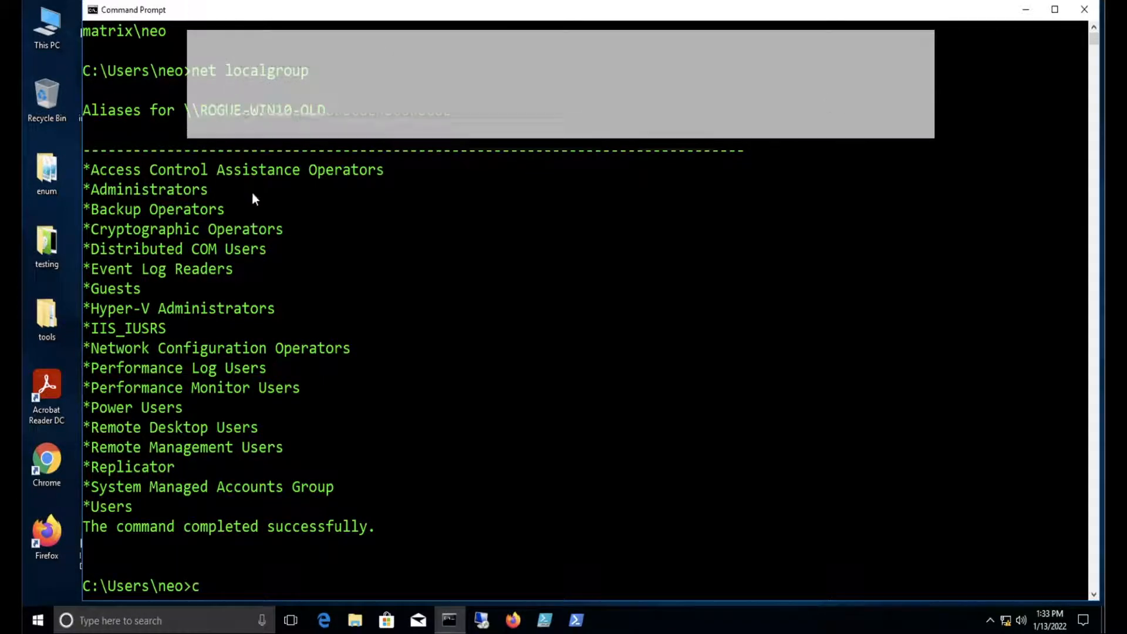
{"action": "type", "text": "d Desktop"}
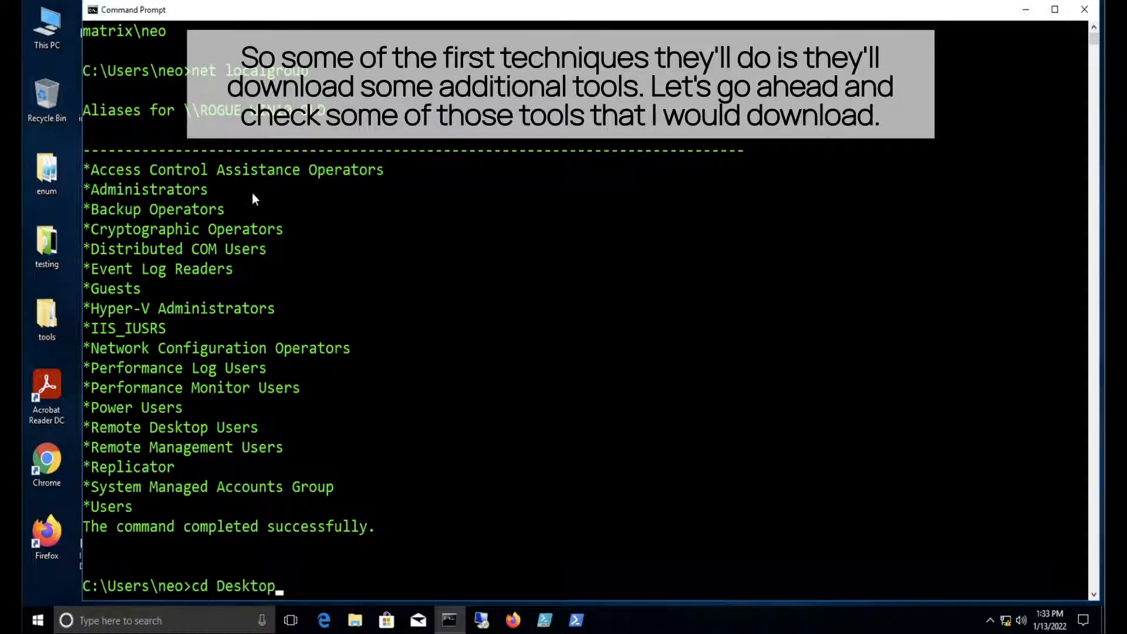
{"action": "type", "text": "\\"}
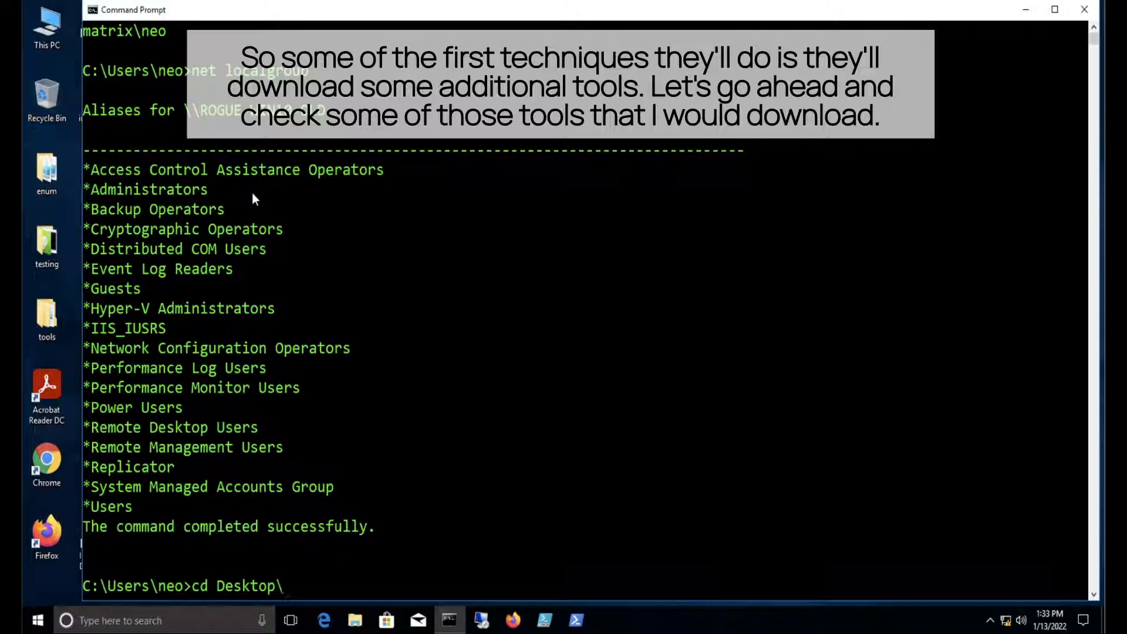
{"action": "type", "text": "enum\\auto"}
{"action": "type", "text": "dir"}
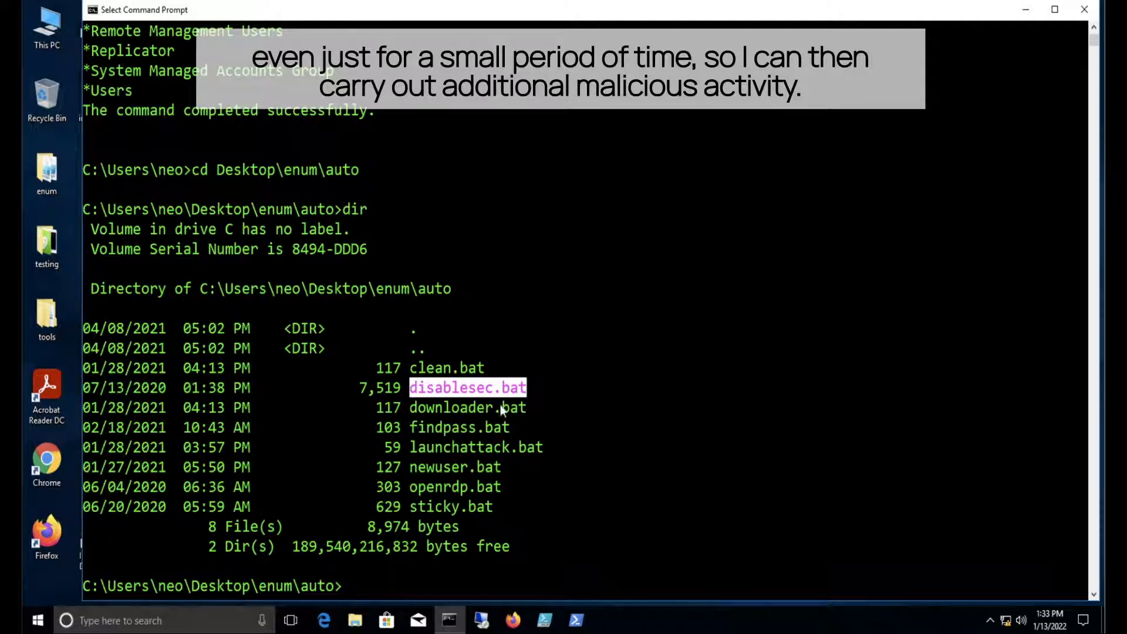
Move up into the neighbouring mimi folder with cd ..\mimi
{"action": "type", "text": "c"}
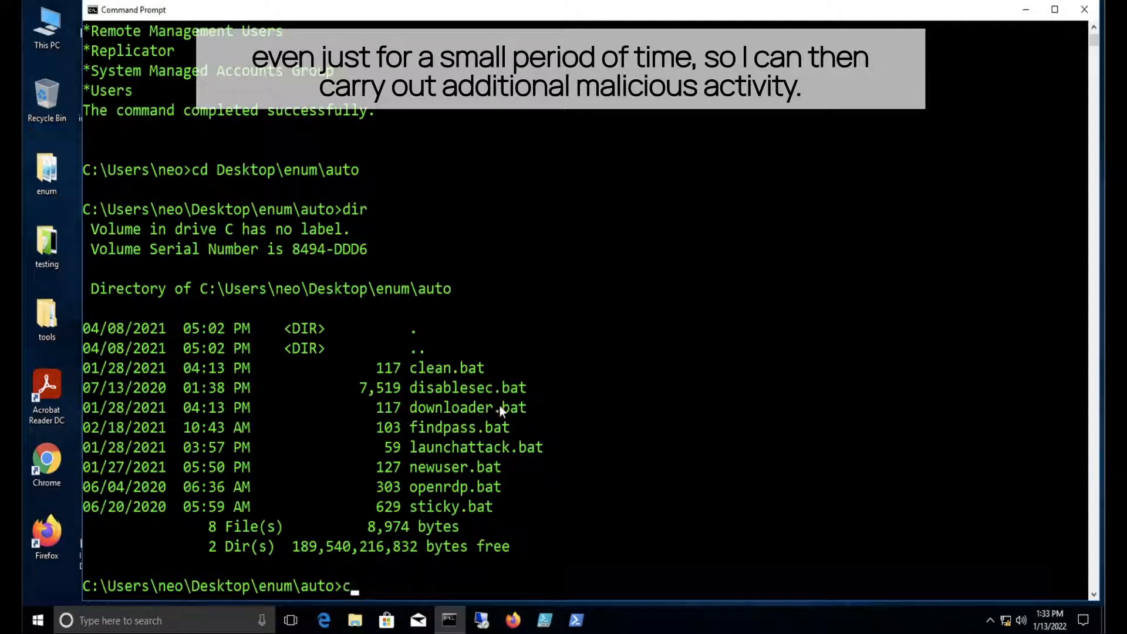
{"action": "type", "text": "d ..\\mimi"}
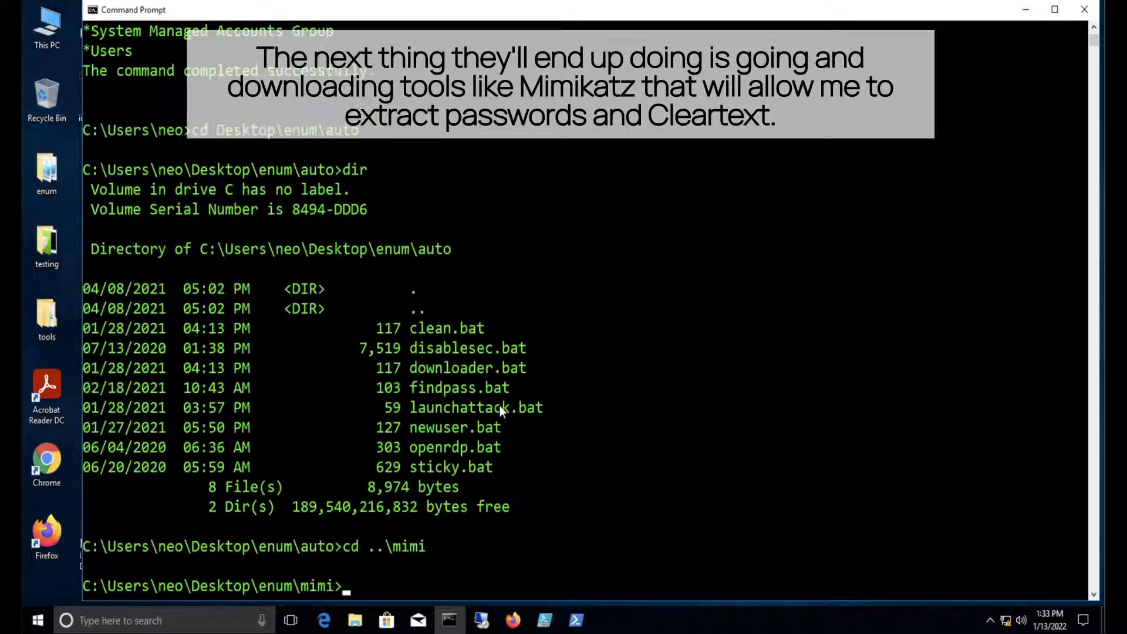
List the mimi folder and print enable_creds.reg showing the WDigest credential settings
{"action": "type", "text": "dir"}
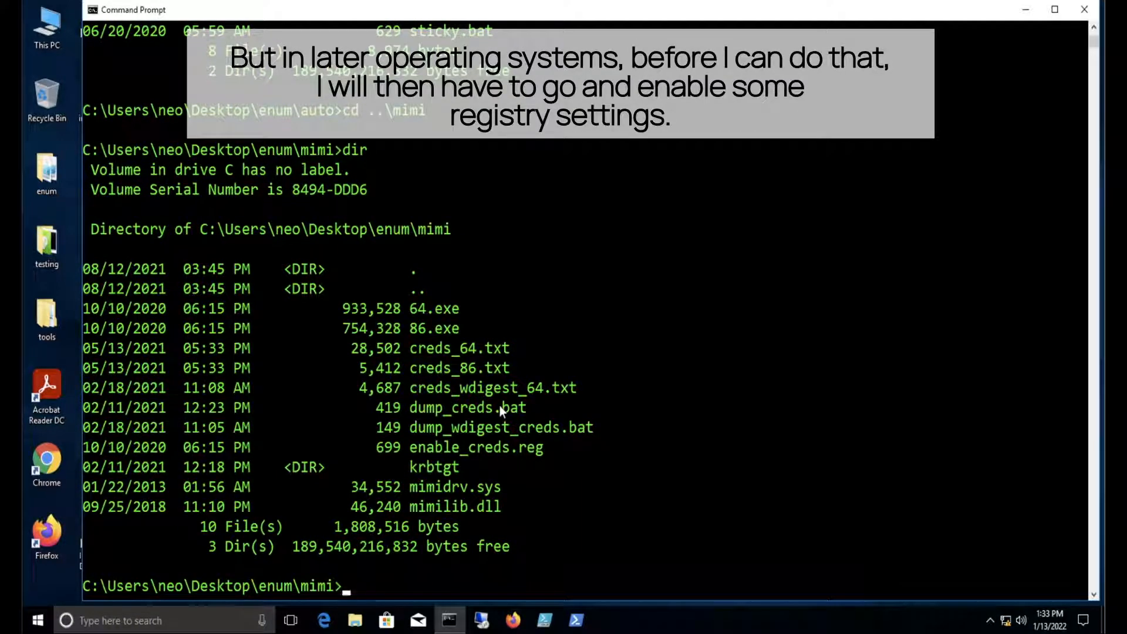
{"action": "type", "text": "type enable_creds.reg"}
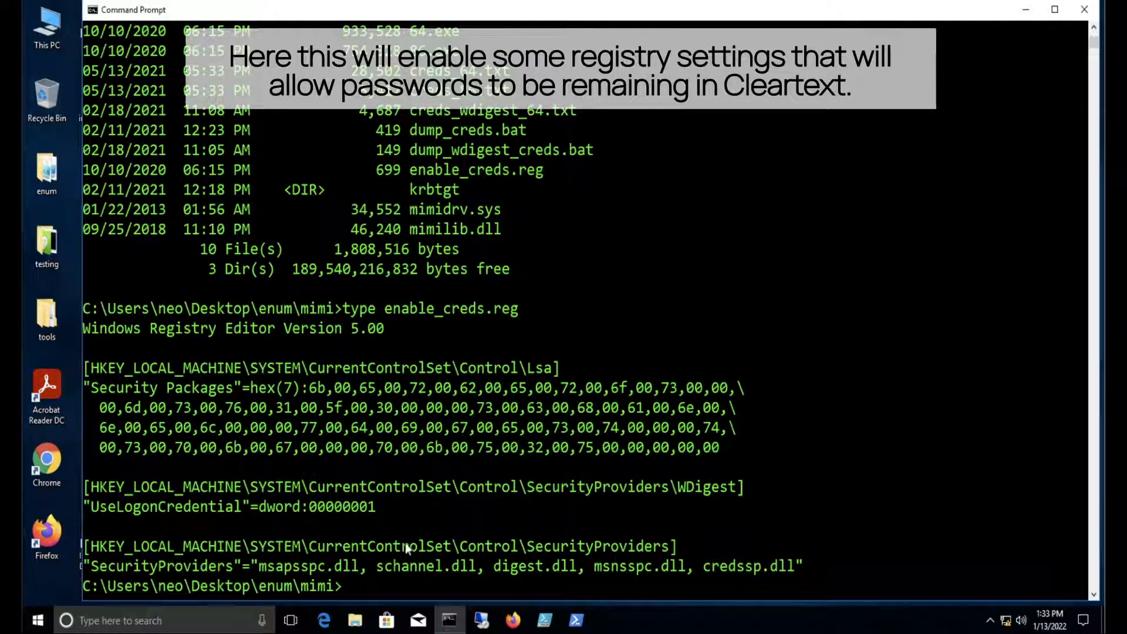
{"action": "left_click", "coordinate": [429, 515]}
{"action": "type", "text": "dir"}
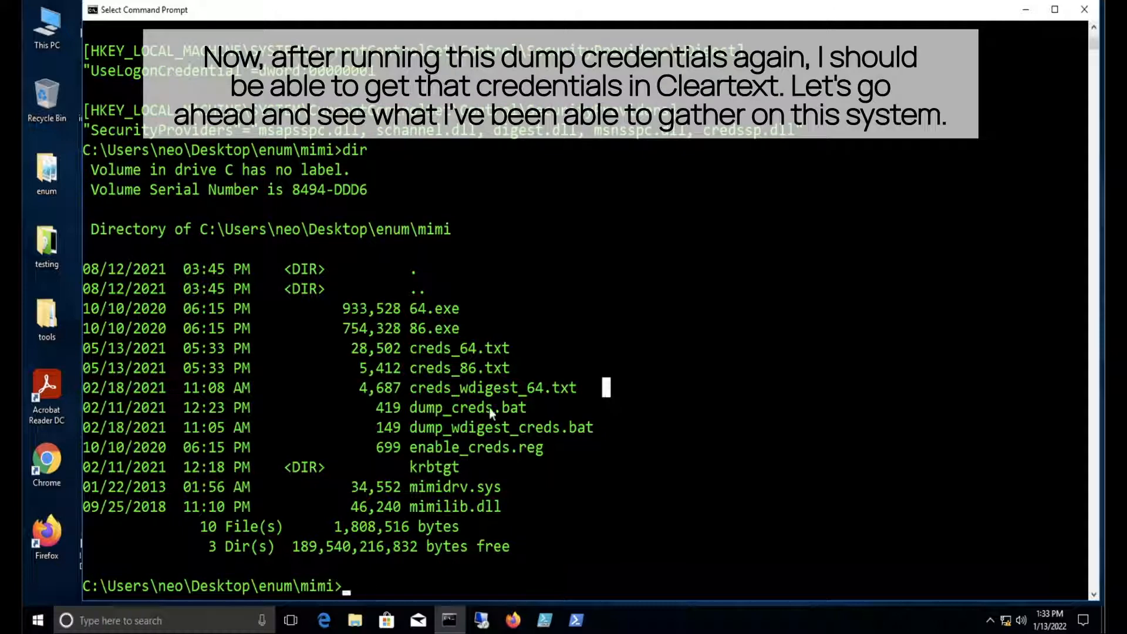
Print the Mimikatz dump file and highlight the matrix administrator's cleartext password
{"action": "type", "text": "type"}
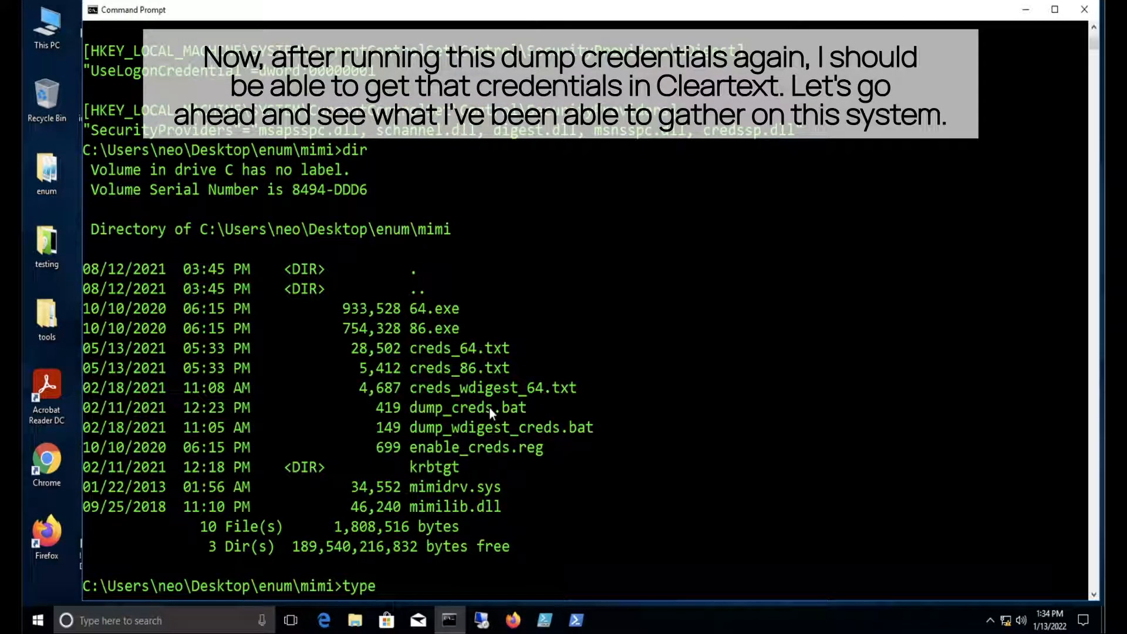
{"action": "key", "text": "Enter"}
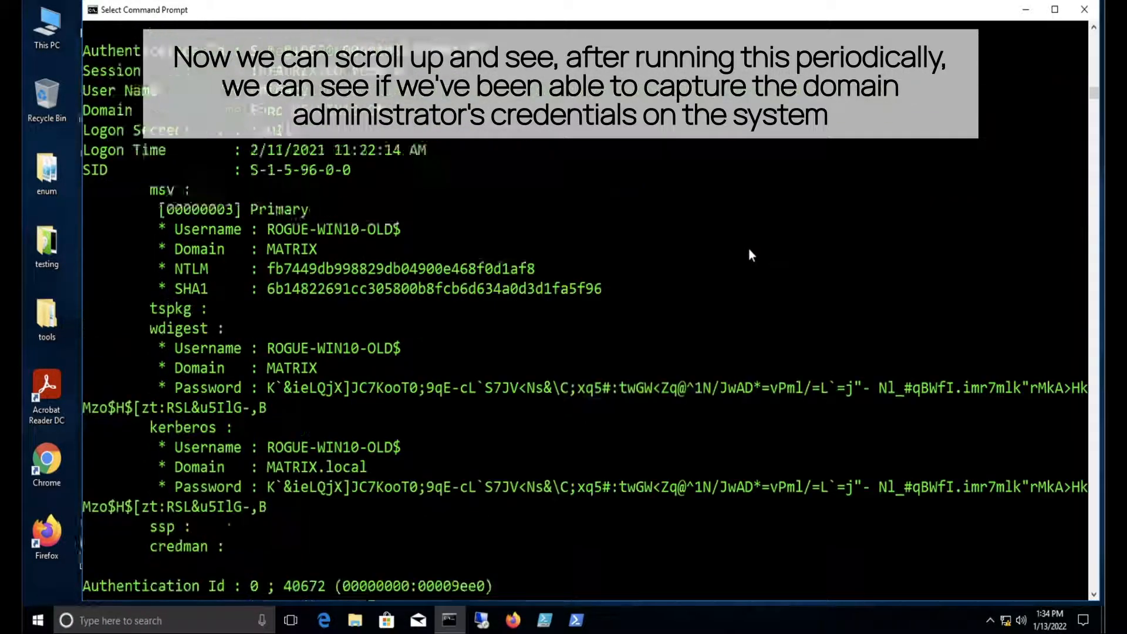
{"action": "scroll", "scroll_direction": "down", "scroll_amount": 3}
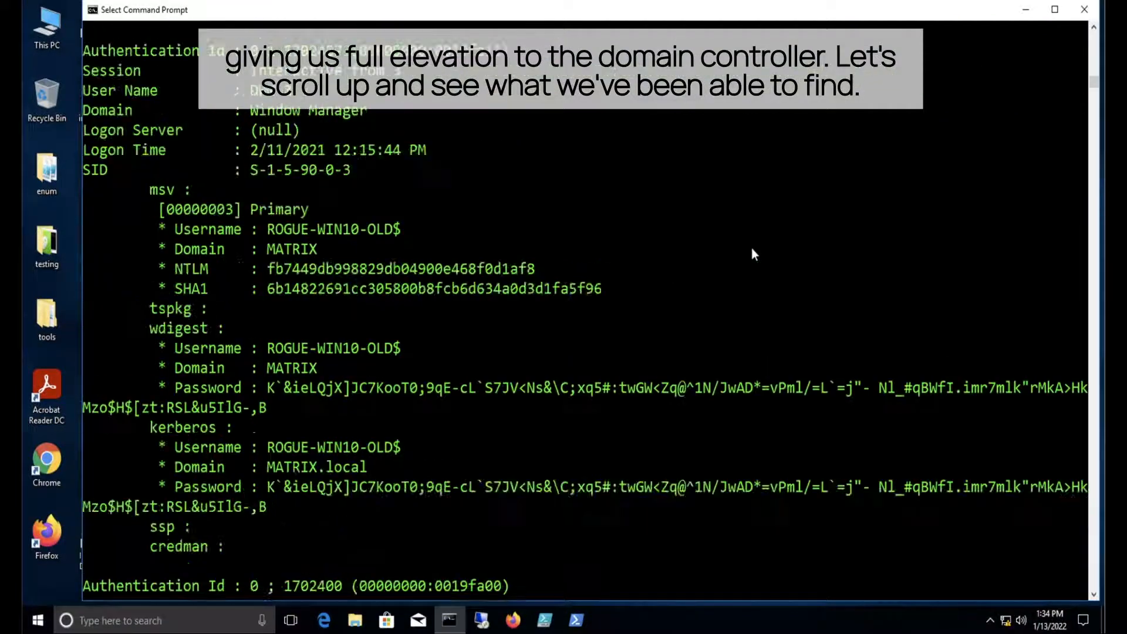
{"action": "scroll", "scroll_direction": "down", "scroll_amount": 3}
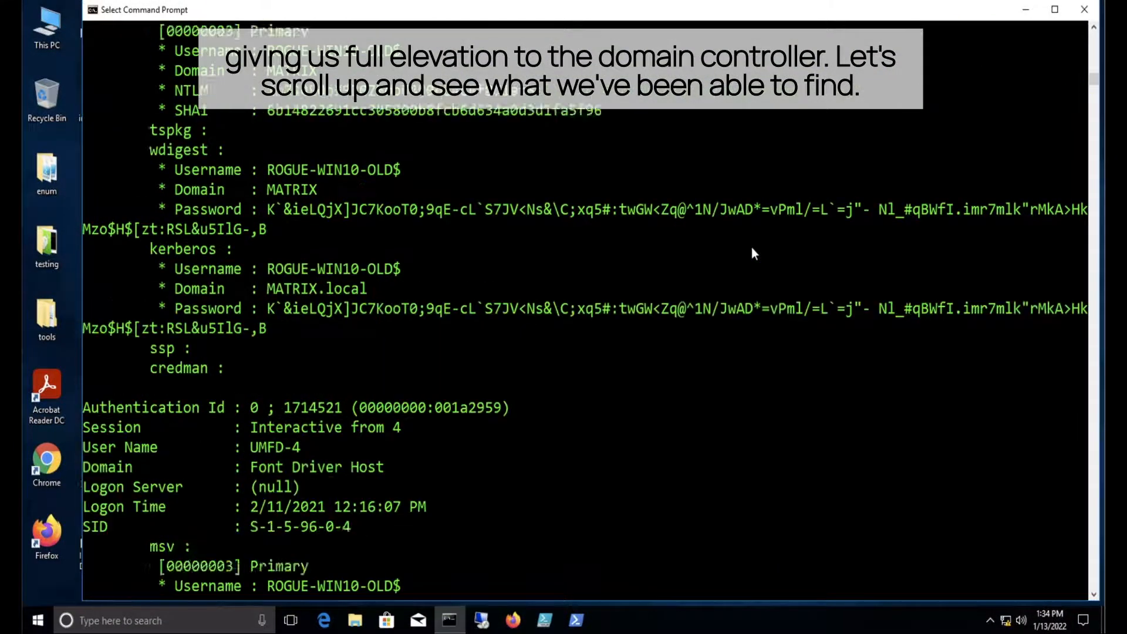
{"action": "scroll", "scroll_direction": "down", "scroll_amount": 3}
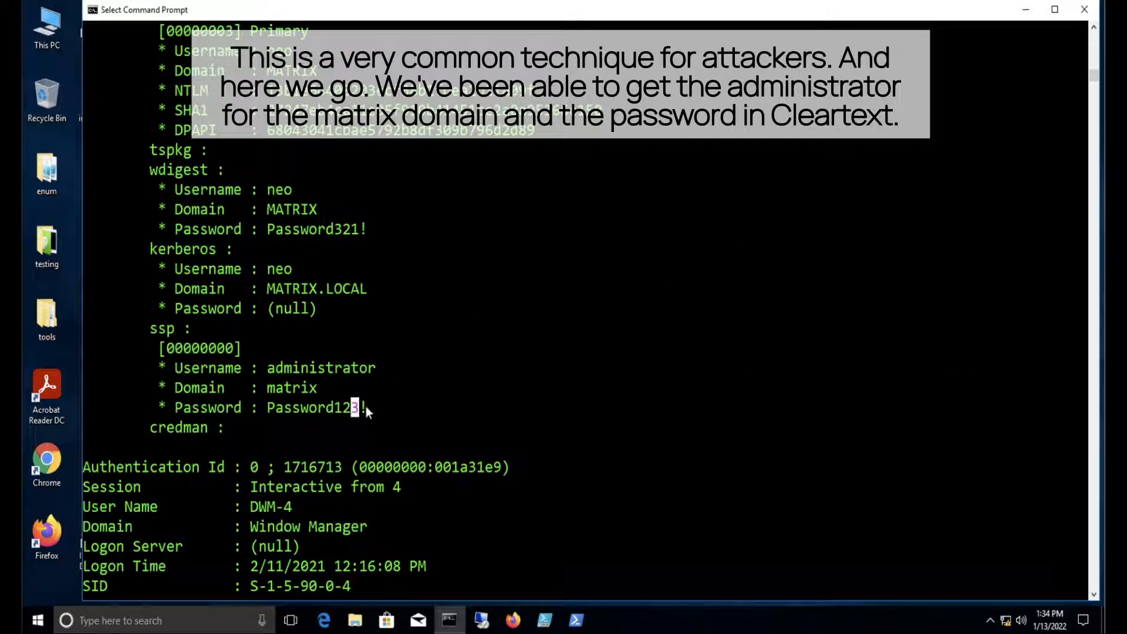
{"action": "left_click_drag", "start_coordinate": [182, 368], "coordinate": [355, 408]}
{"action": "type", "text": "exit"}
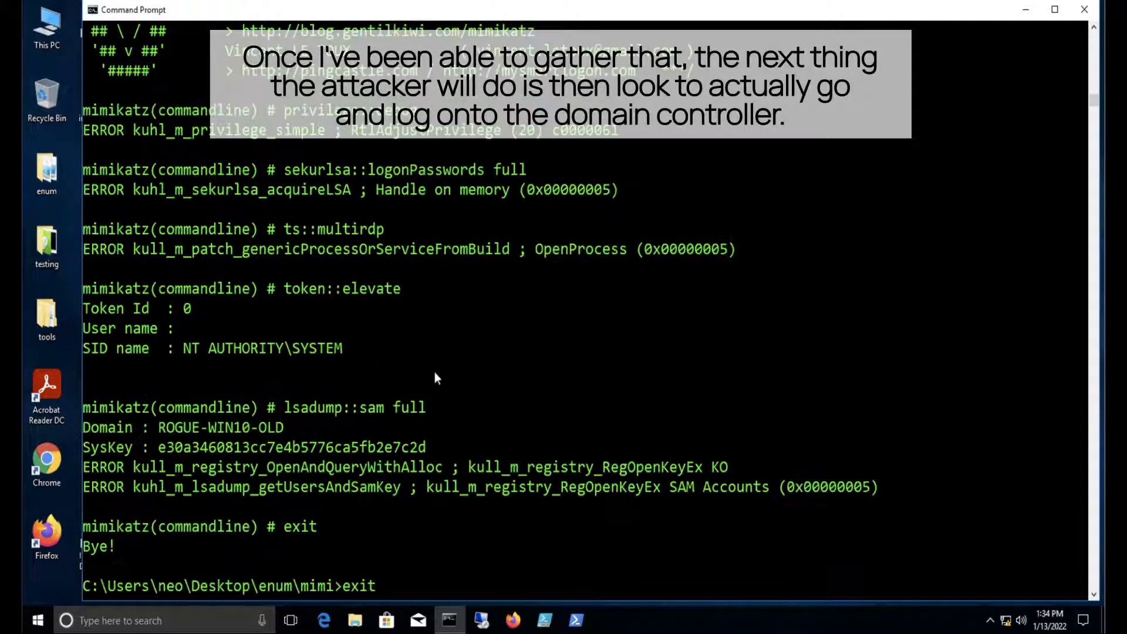
Launch rdp from the enum folder and connect to cyber-dc as MATRIX\administrator
{"action": "left_click", "coordinate": [1065, 15]}
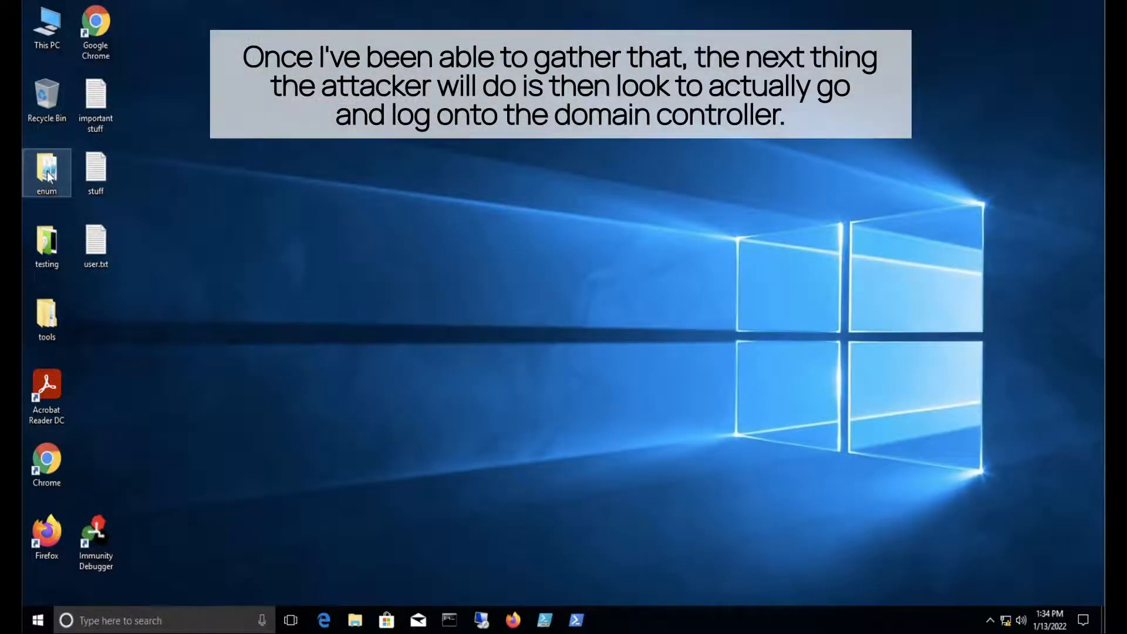
{"action": "double_click", "coordinate": [46, 169]}
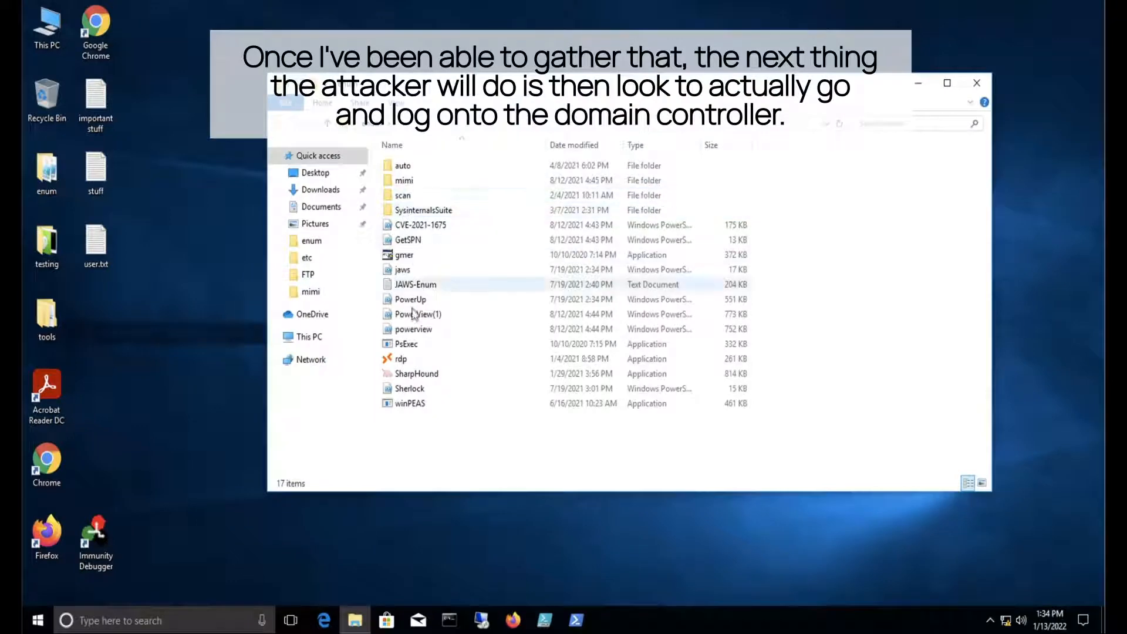
{"action": "double_click", "coordinate": [400, 359]}
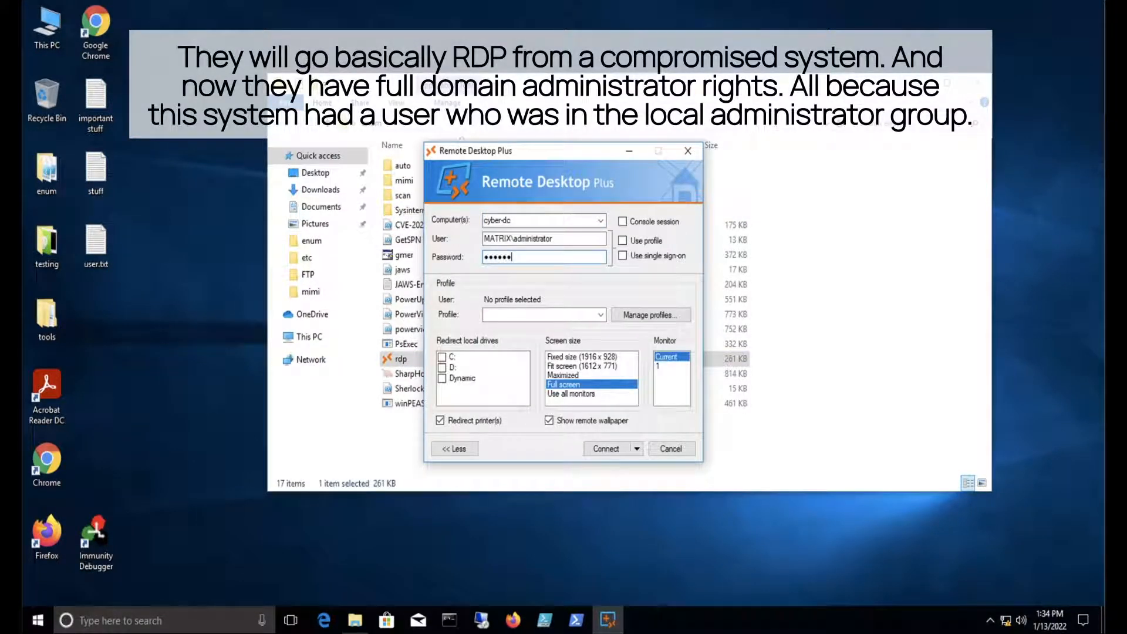
{"action": "left_click", "coordinate": [605, 449]}
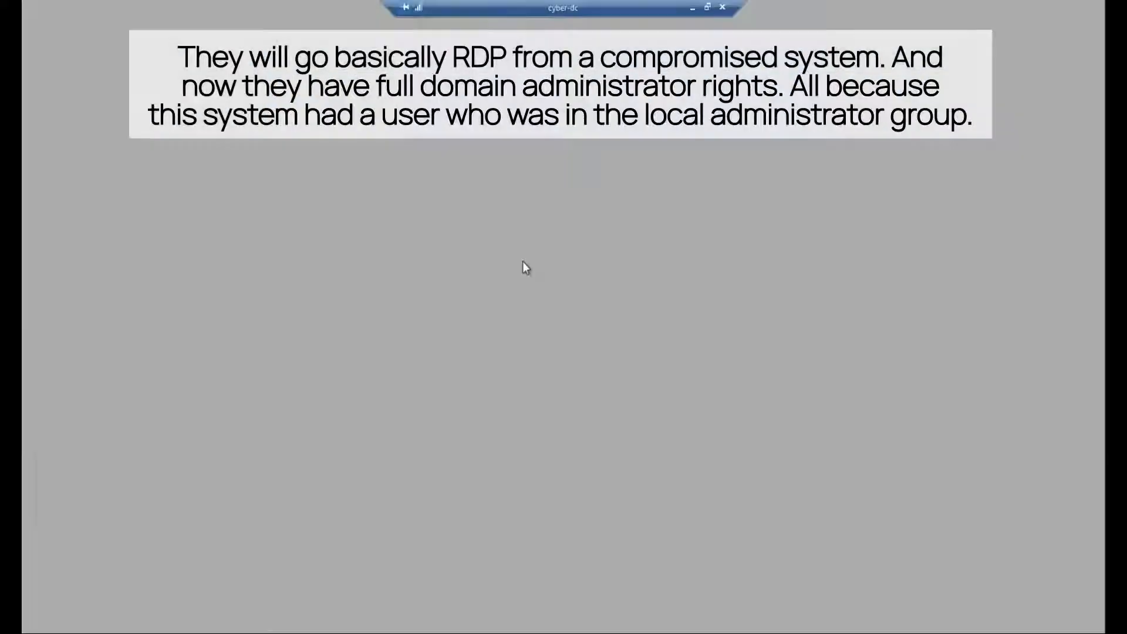